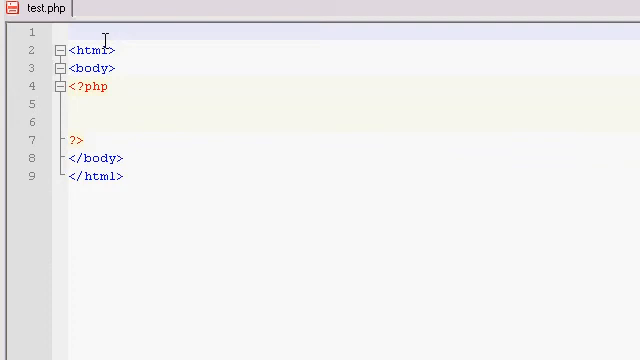
pyautogui.moveTo(143, 67)
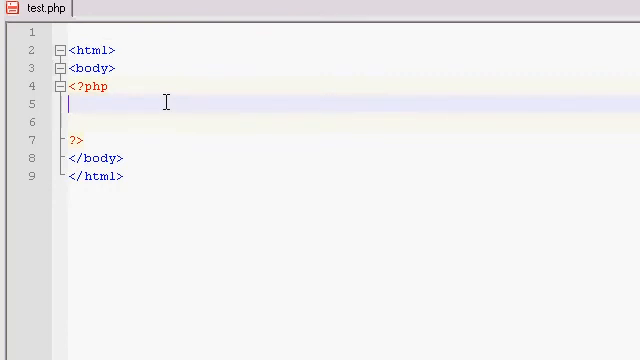
# - Type a dollar sign on the empty line under <?php in the body's PHP block
pyautogui.write('$')
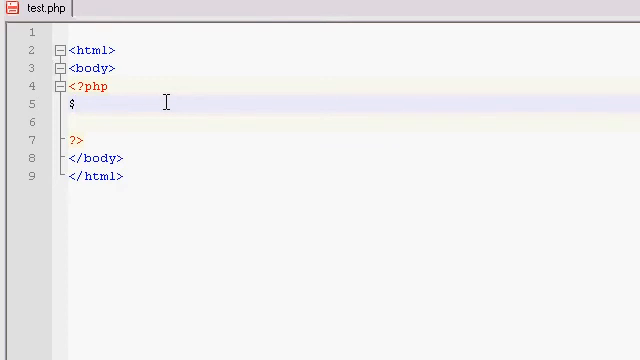
# - Write the statement $myString = "This is my String"; and place the cursor at line end
pyautogui.write('a')
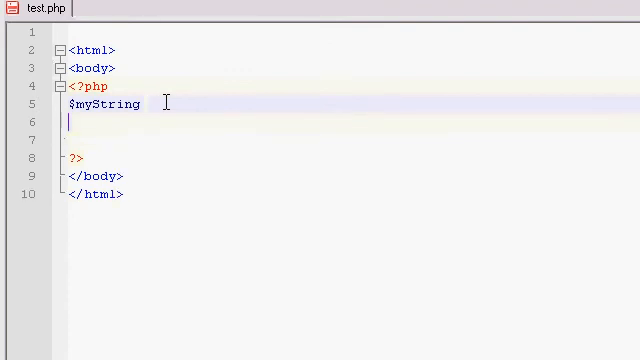
pyautogui.write('$mystring')
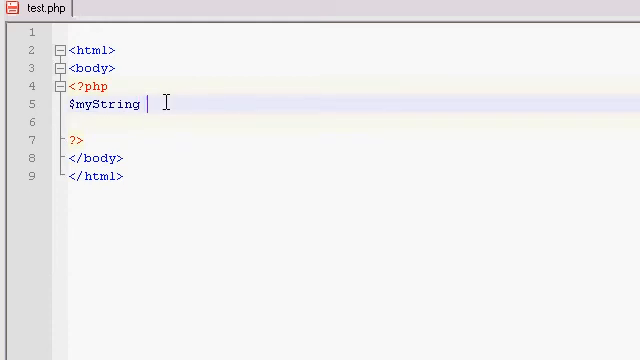
pyautogui.write('=')
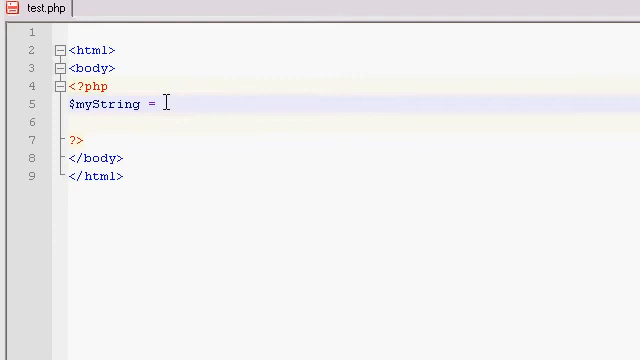
pyautogui.write('"This')
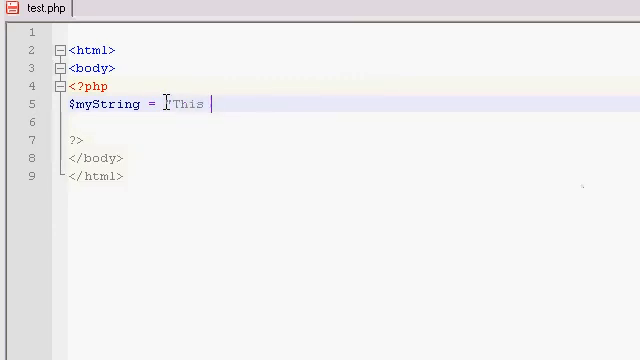
pyautogui.write('is my Str')
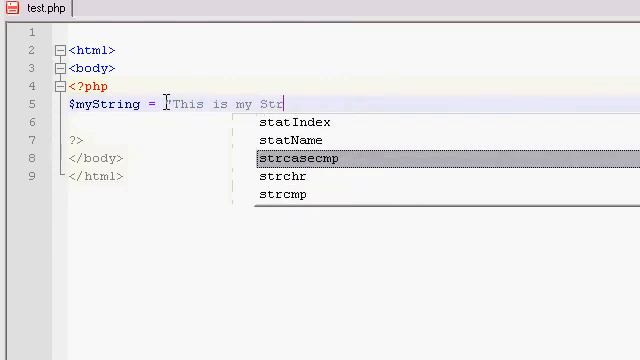
pyautogui.write('ing";')
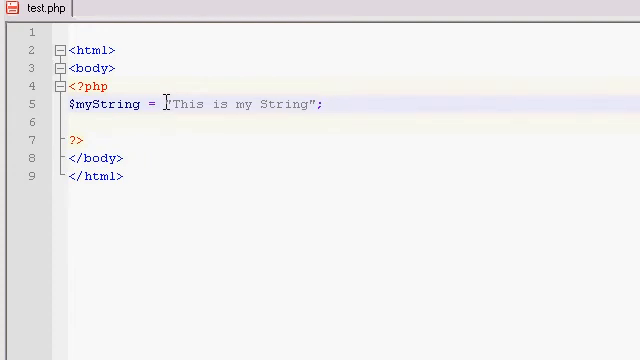
pyautogui.click(322, 104)
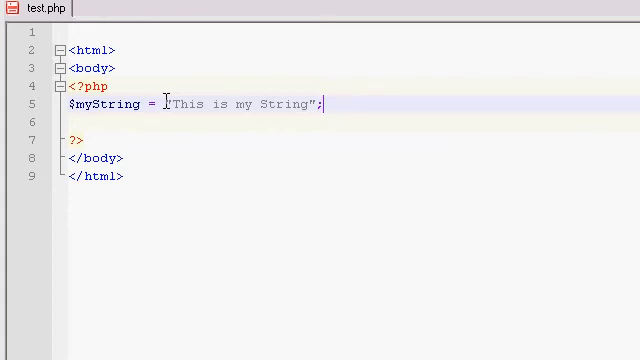
# - Add the line echo $myString; below the declaration
pyautogui.write('echo $m')
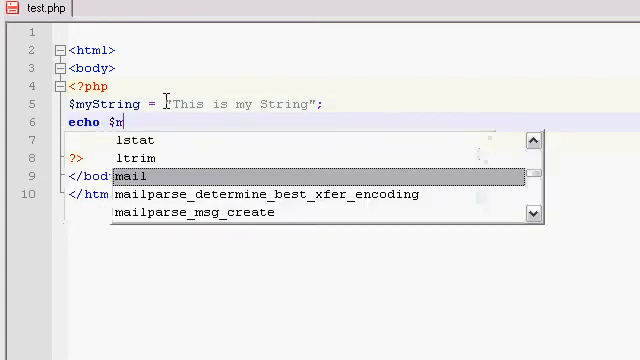
pyautogui.write('yString;')
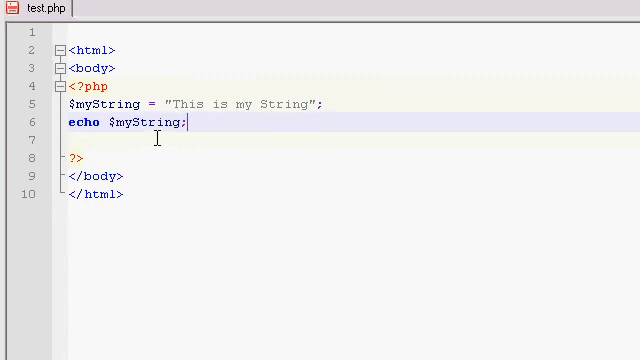
pyautogui.moveTo(165, 106)
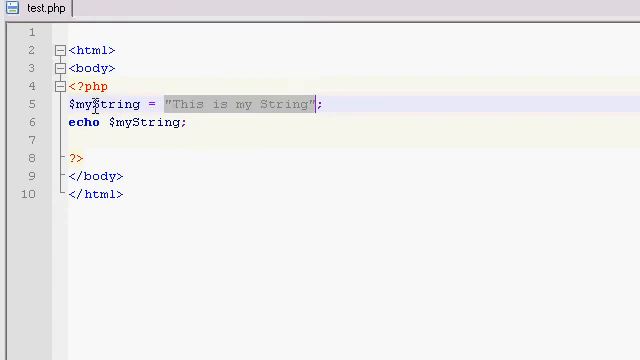
# - Create a <?php block at the file's top holding $myString = "This is my String";
pyautogui.click(97, 123)
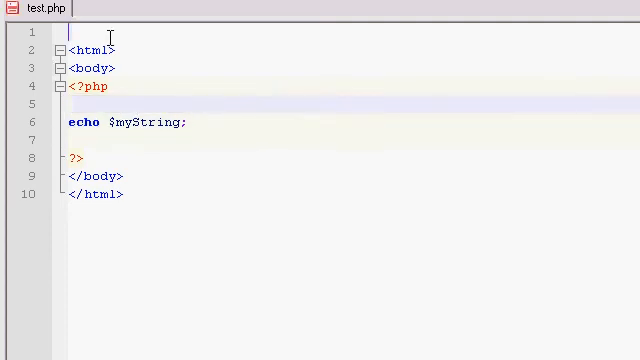
pyautogui.write('<?')
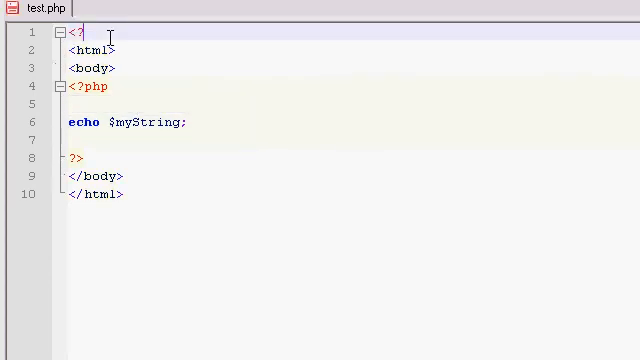
pyautogui.write('php')
pyautogui.write('?>')
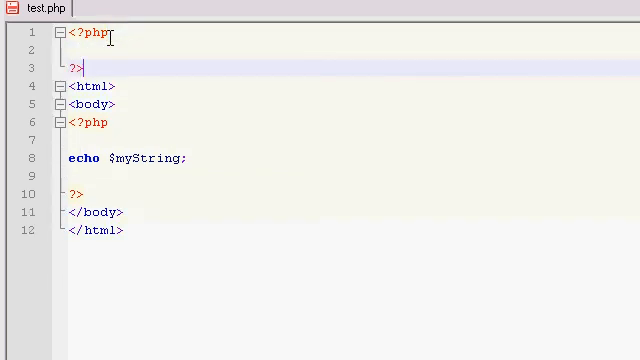
pyautogui.write('$myString = "This is my String";')
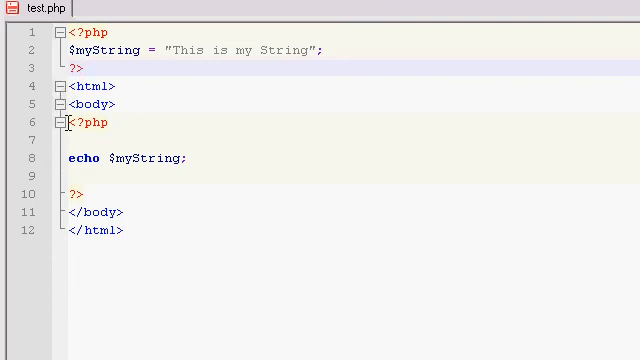
pyautogui.moveTo(130, 185)
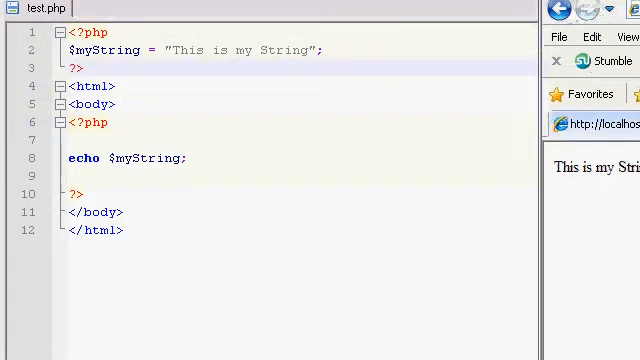
# - Refresh localhost/test.php in Internet Explorer to confirm "This is my String" appears
pyautogui.click(145, 140)
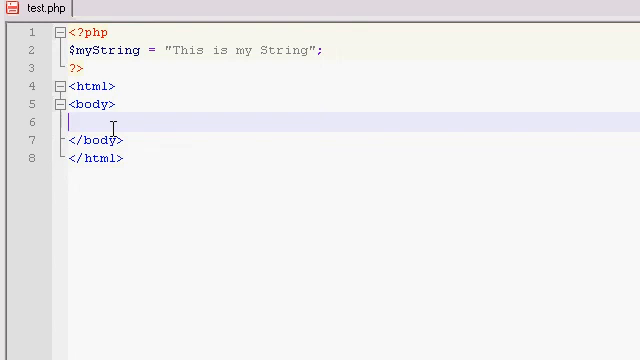
# - Write a link to 'somewhere.com' whose text is an inline <?php echo $myString echo
pyautogui.write('<')
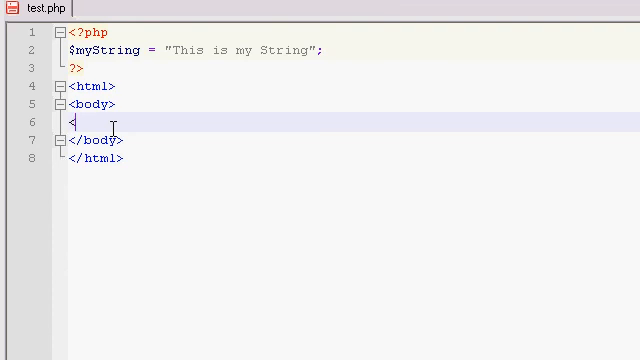
pyautogui.write('a href=')
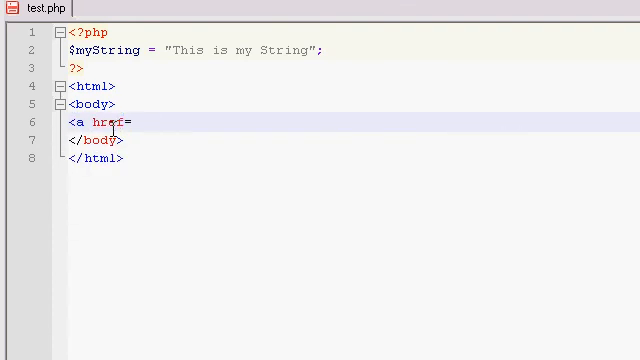
pyautogui.write("'somew")
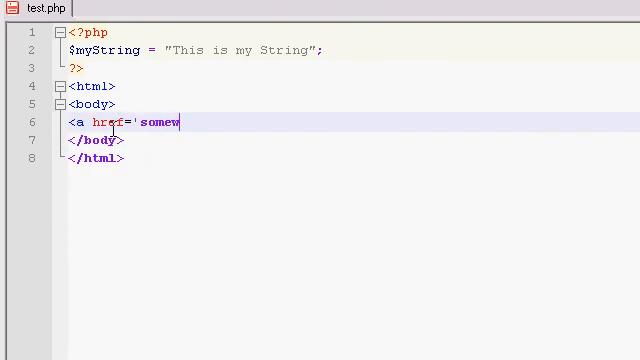
pyautogui.write("here.com'")
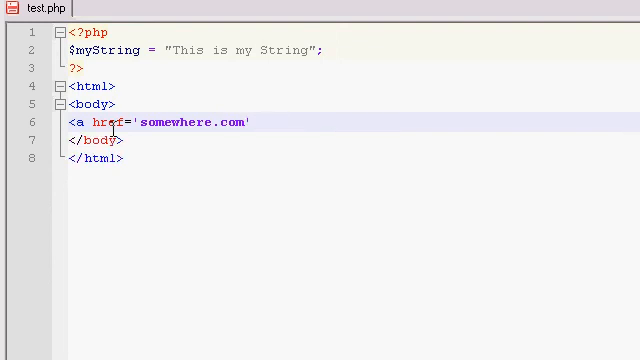
pyautogui.write('></a>')
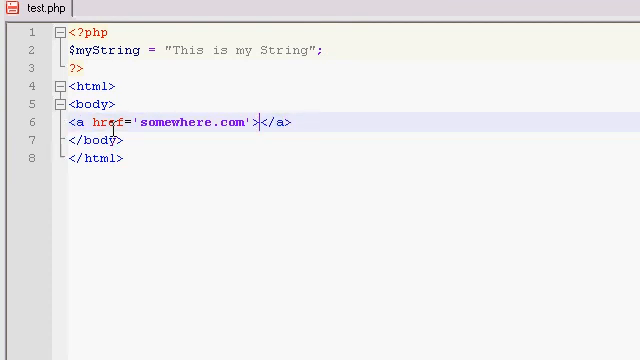
pyautogui.write('<?php <')
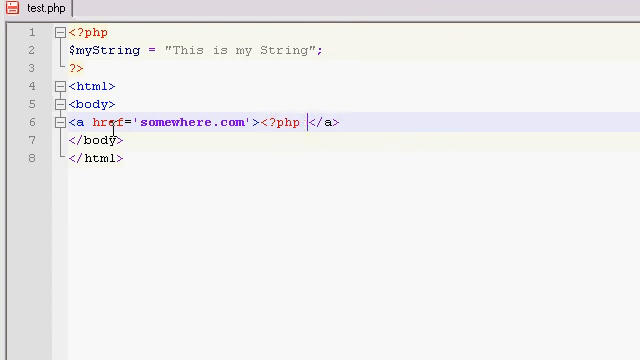
pyautogui.write('e?>')
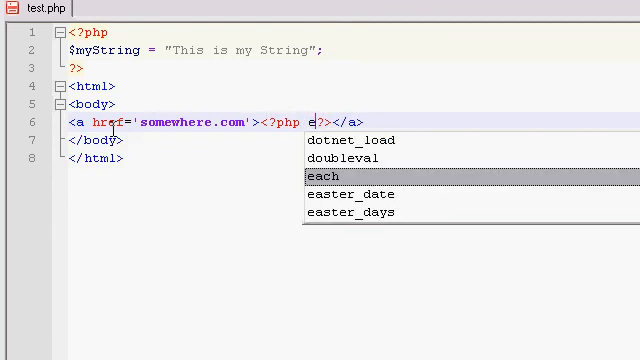
pyautogui.write('cho $myString;')
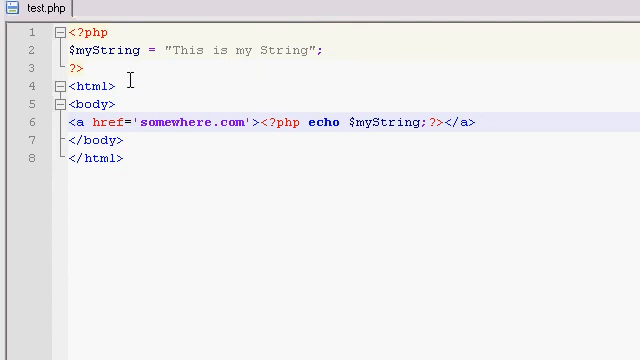
pyautogui.moveTo(375, 130)
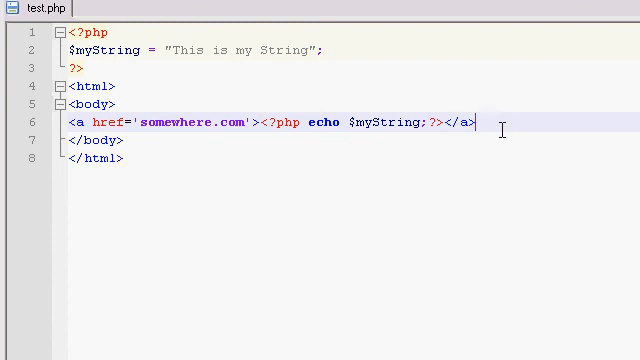
# - Delete the link line and append " isn't it great" to the $myString declaration
pyautogui.tripleClick(250, 122)
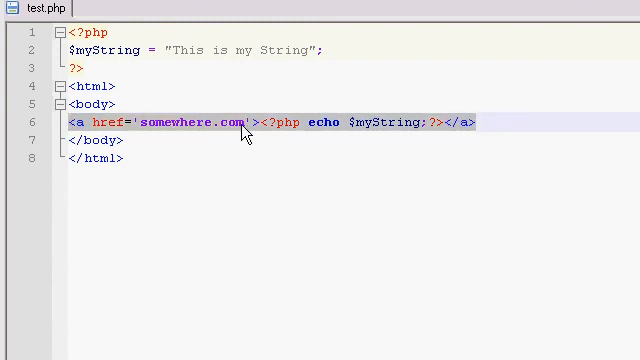
pyautogui.press('Delete')
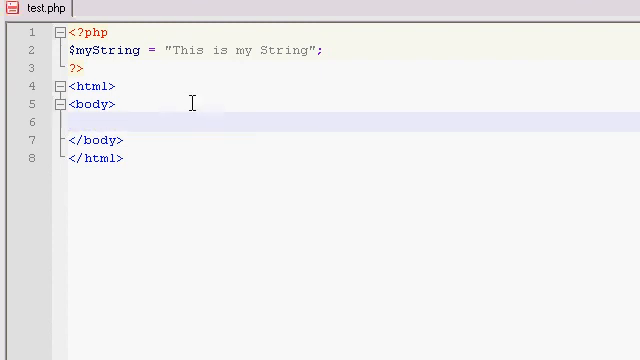
pyautogui.click(326, 51)
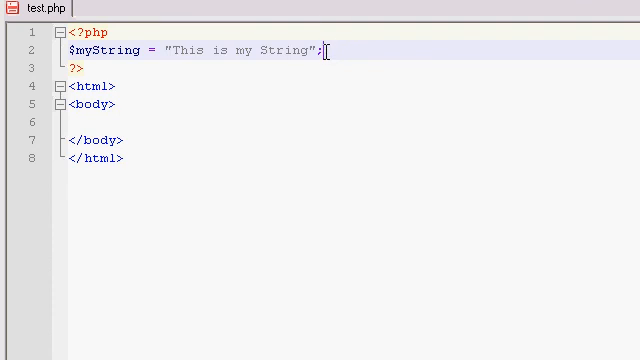
pyautogui.press('BackSpace')
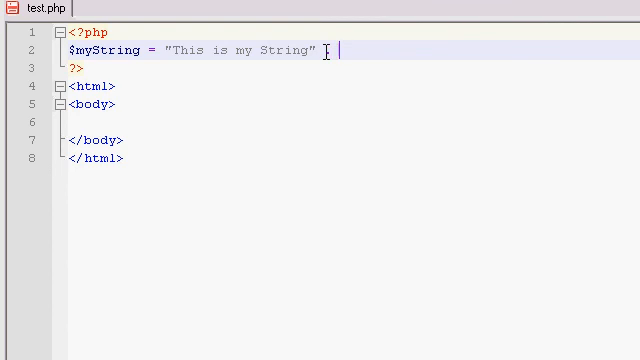
pyautogui.write('"')
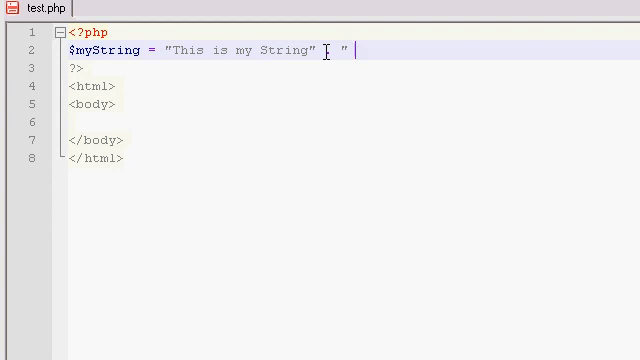
pyautogui.write("isn't")
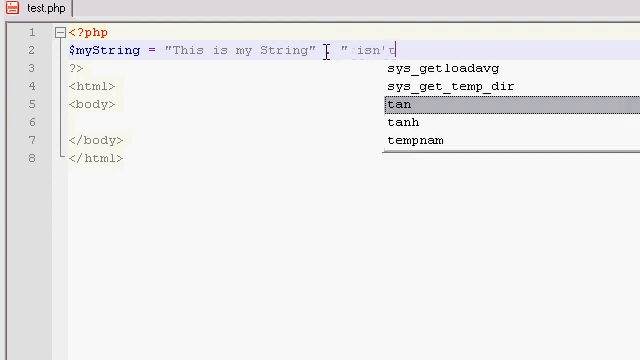
pyautogui.write('it graet"')
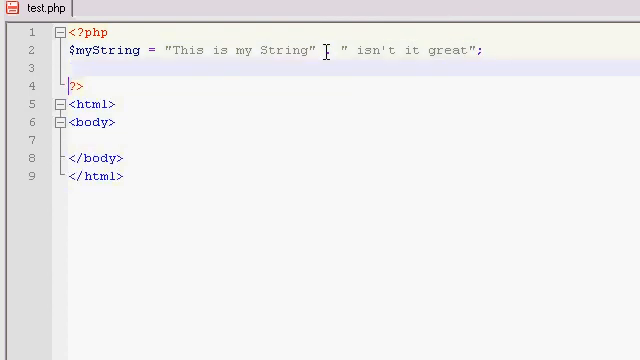
# - Add a body <?php echo $myString block and append a further string piece
pyautogui.write('<?')
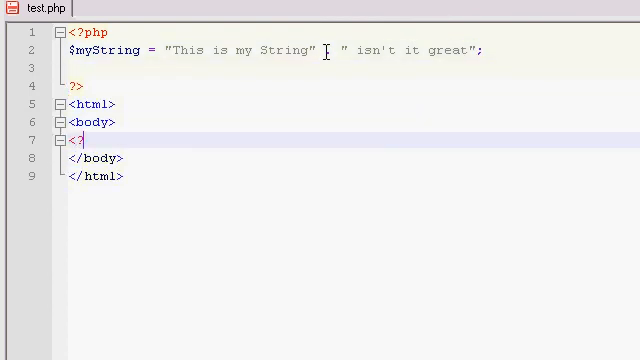
pyautogui.write('php')
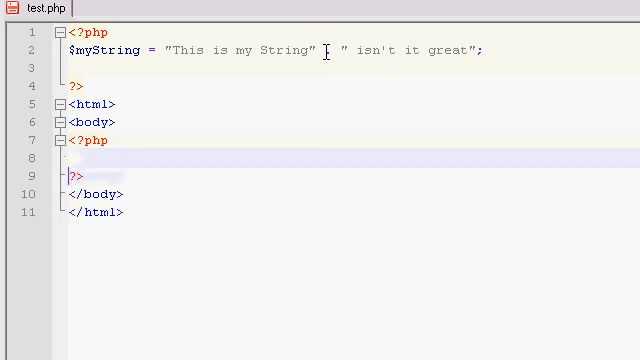
pyautogui.write('echo $myString;')
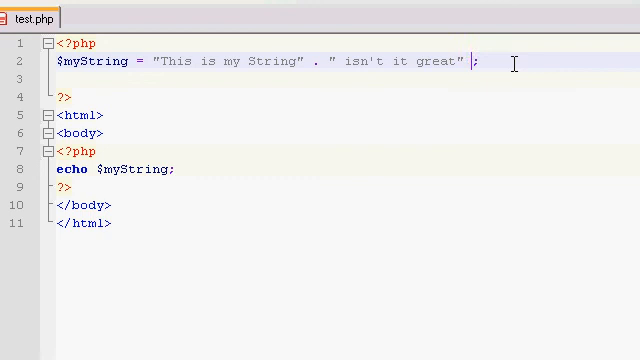
pyautogui.write('. " ";')
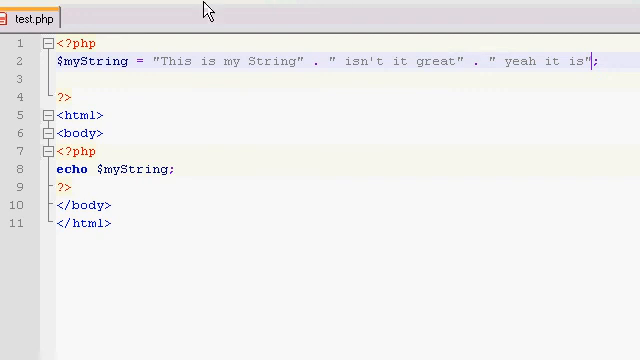
# - Declare $myOther = "this is another String" above the $myString line
pyautogui.moveTo(151, 61); pyautogui.dragTo(290, 61)
pyautogui.write('$')
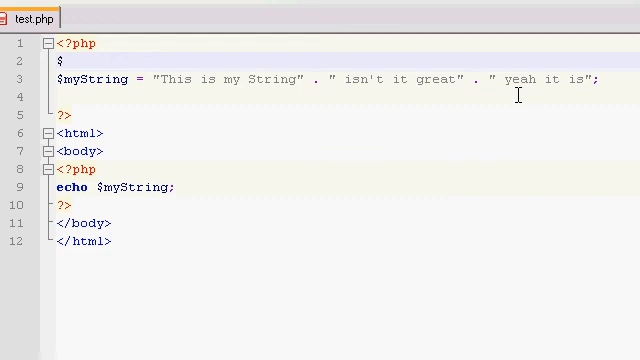
pyautogui.write('myC')
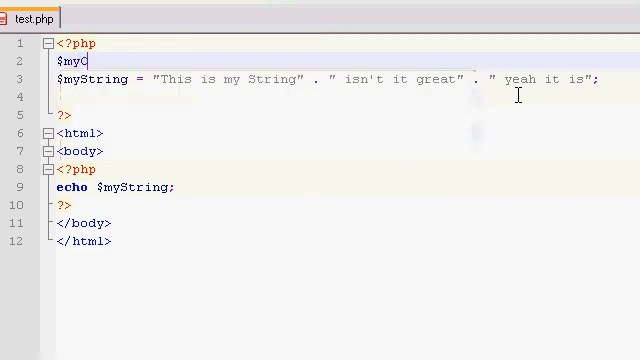
pyautogui.write('Other = "')
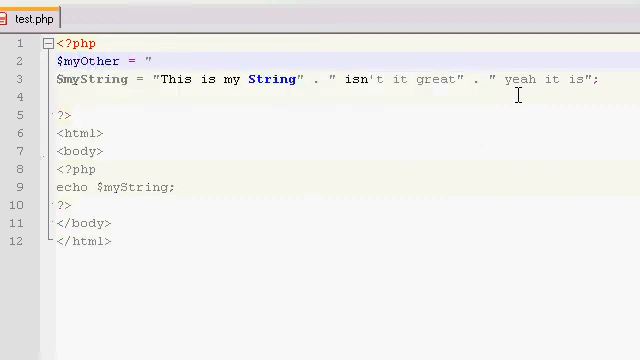
pyautogui.write('this')
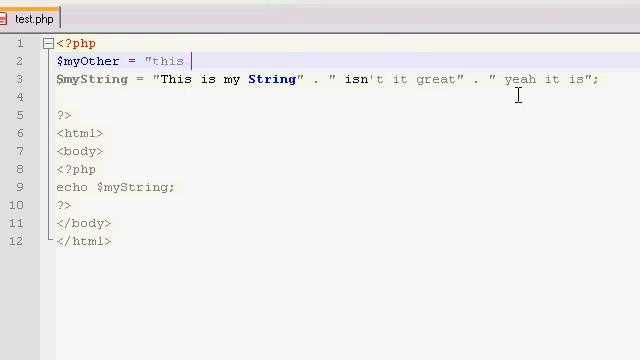
pyautogui.write('is another String";')
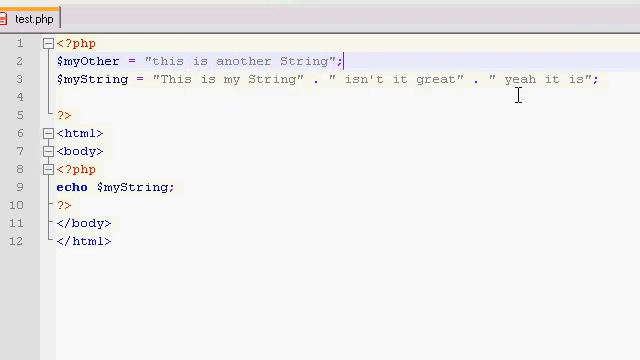
# - Replace the appended literal phrases in $myString with $myOther
pyautogui.moveTo(370, 80); pyautogui.dragTo(600, 80)
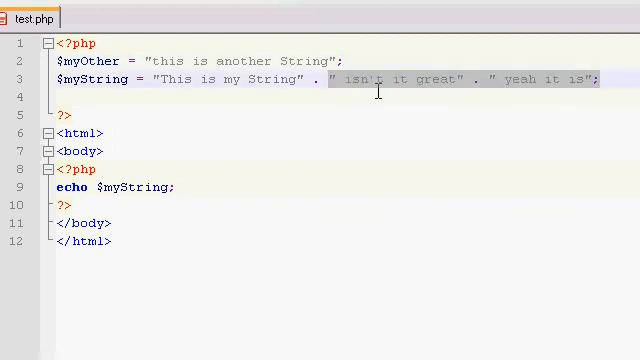
pyautogui.write('$myO')
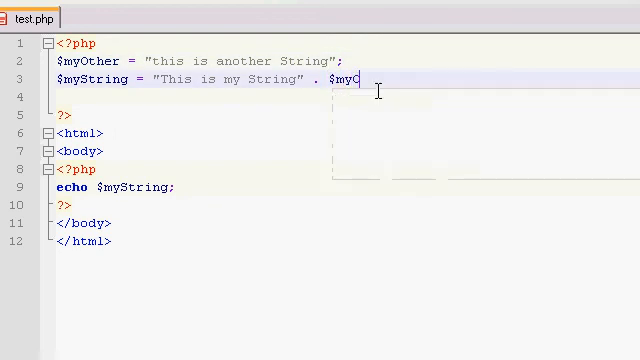
pyautogui.write('ther;')
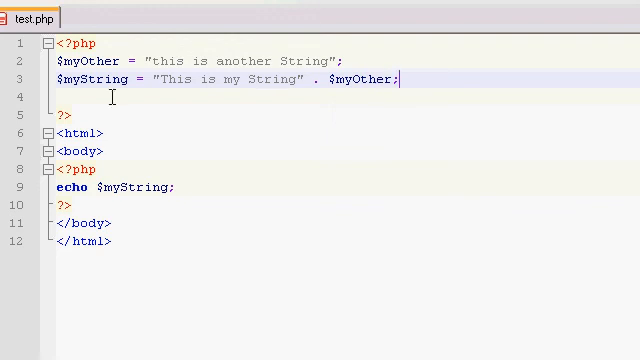